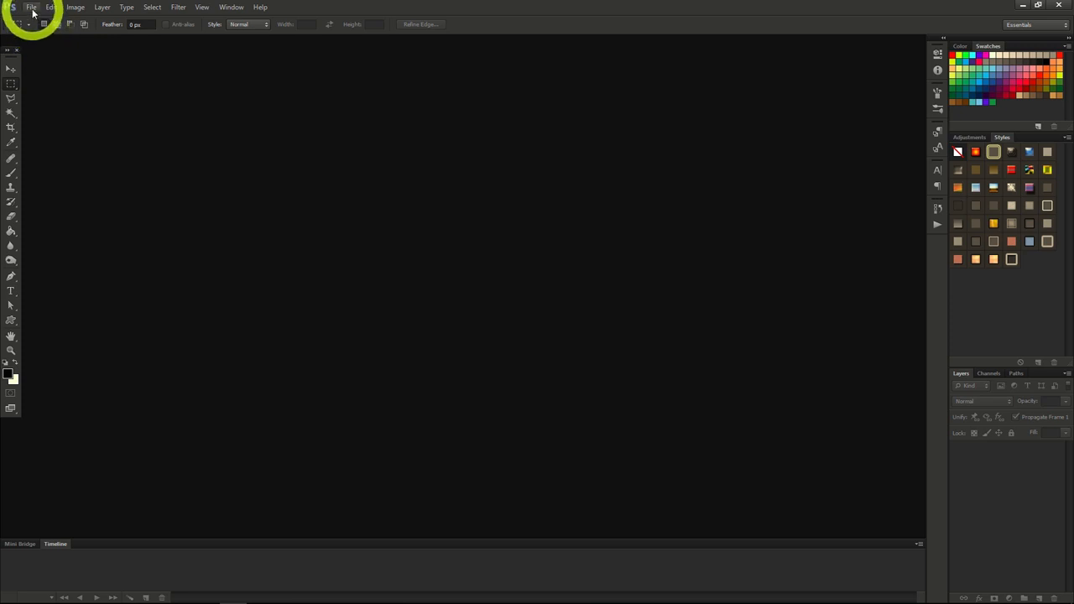
Step: Start a new document from File > New, showing a 3000 × 1920 px transparent RGB canvas
left_click(31, 7)
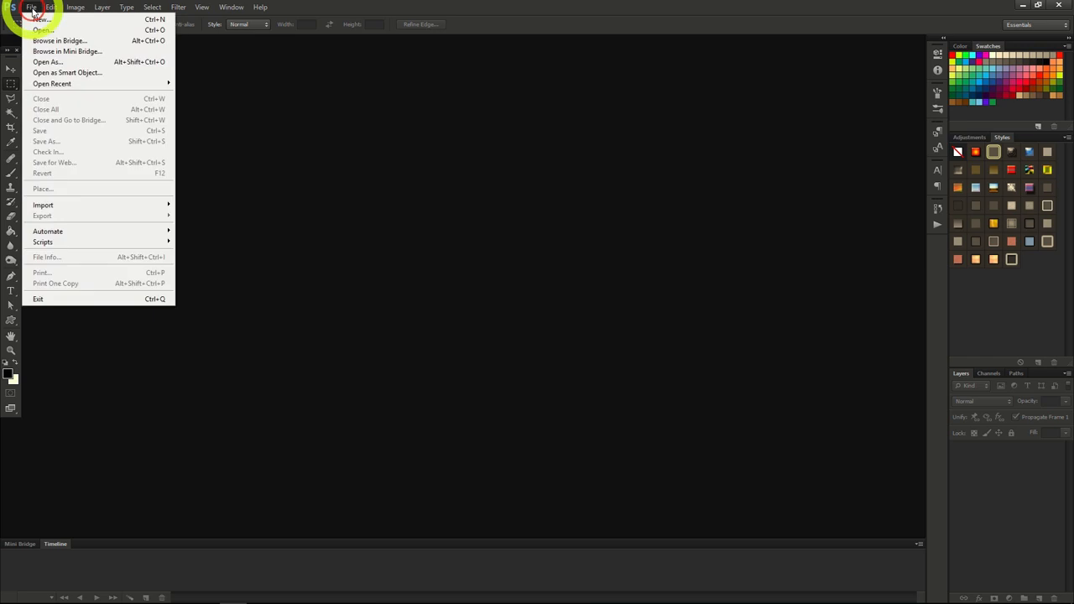
mouse_move(40, 19)
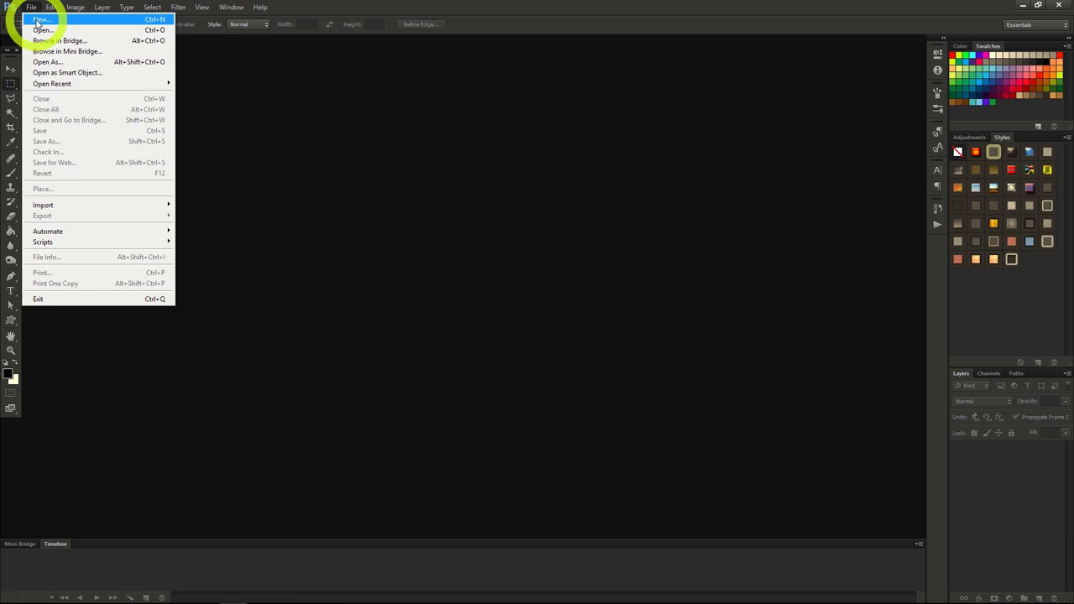
left_click(41, 19)
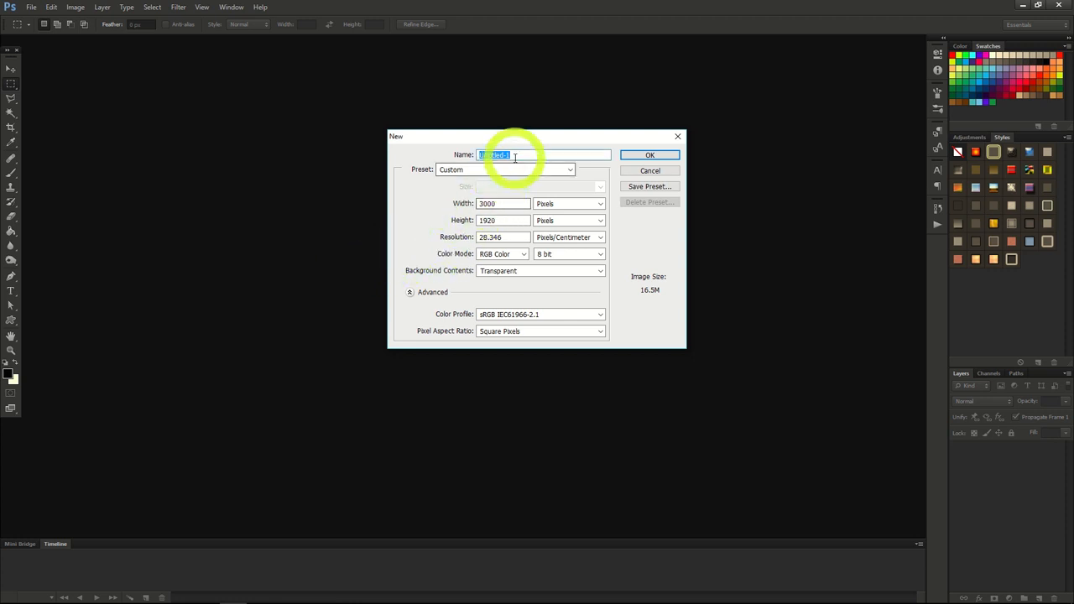
mouse_move(515, 154)
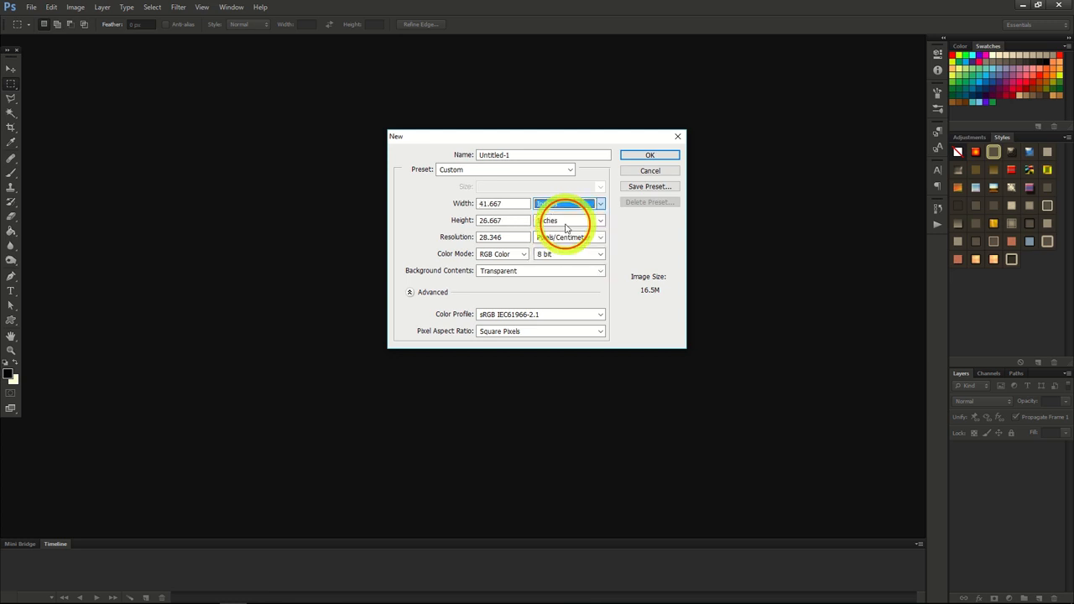
Step: Switch the size units to inches and resolution to pixels/inch (72), creating Untitled-1
left_click(568, 220)
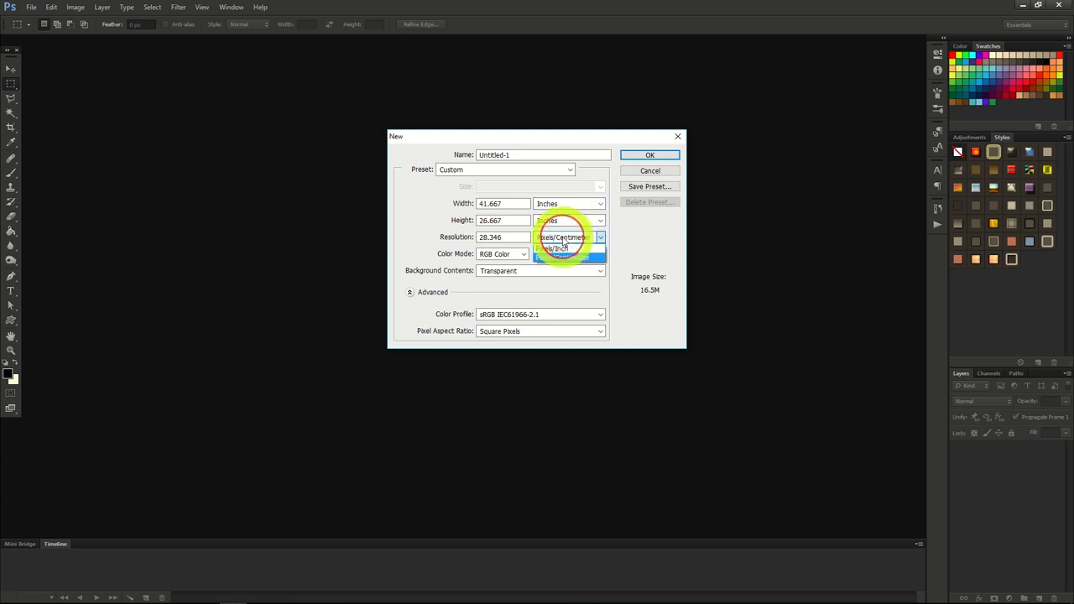
left_click(555, 248)
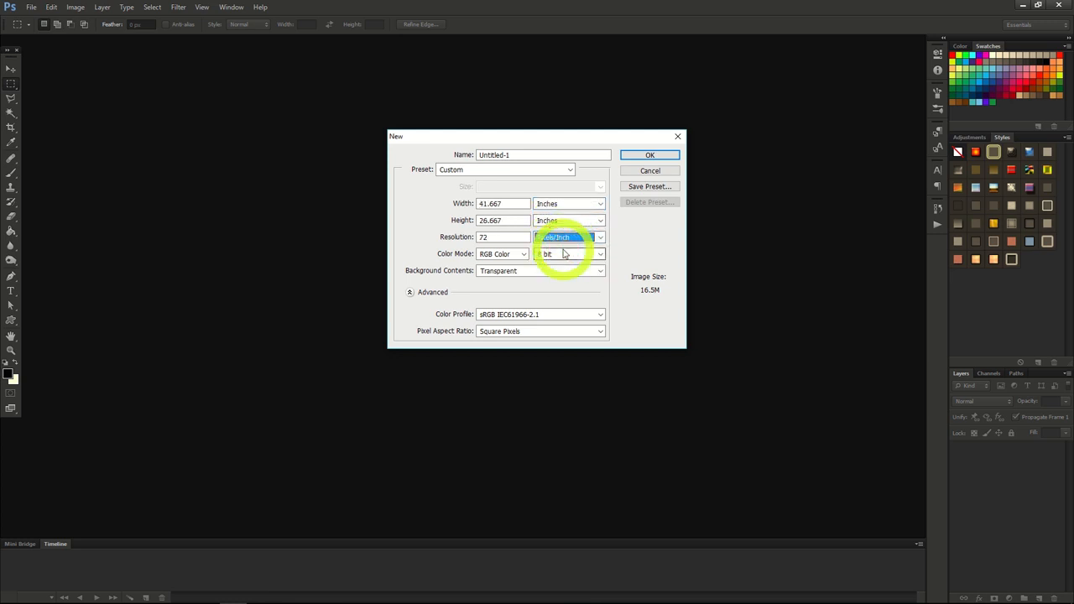
mouse_move(570, 254)
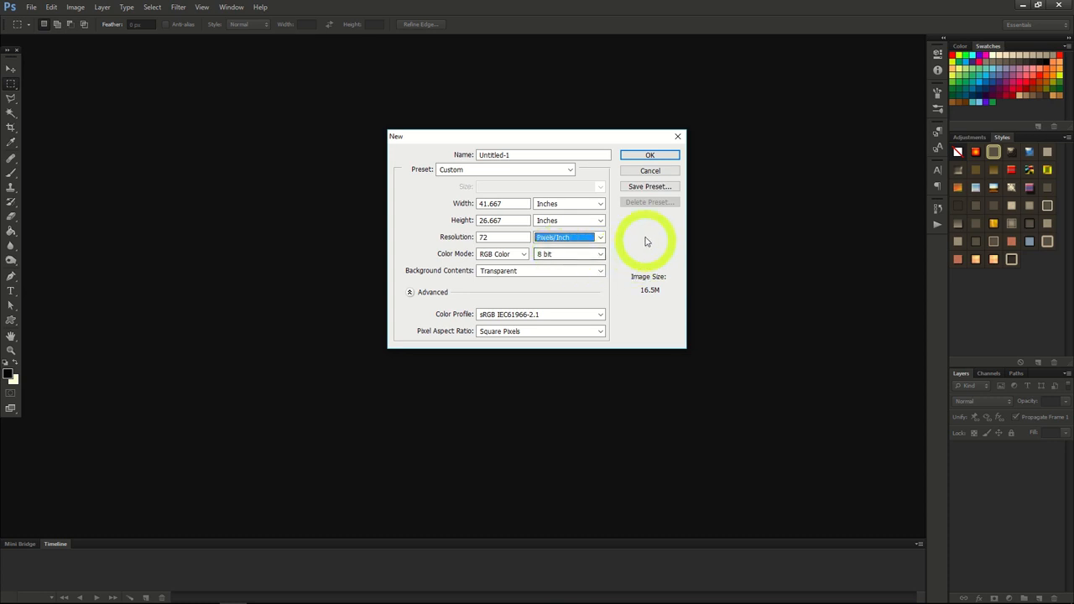
left_click(649, 154)
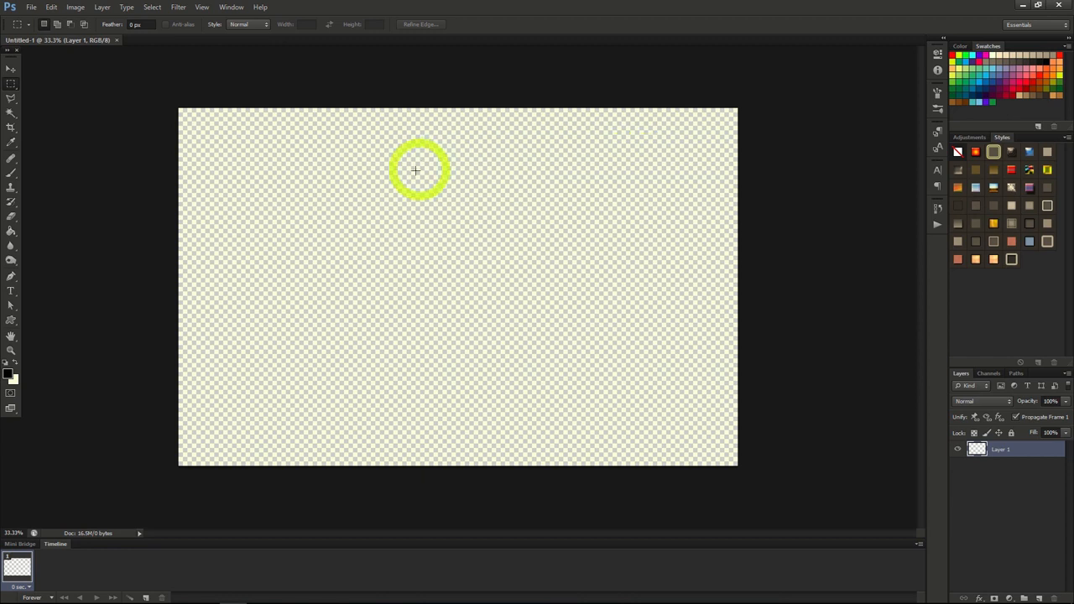
mouse_move(417, 301)
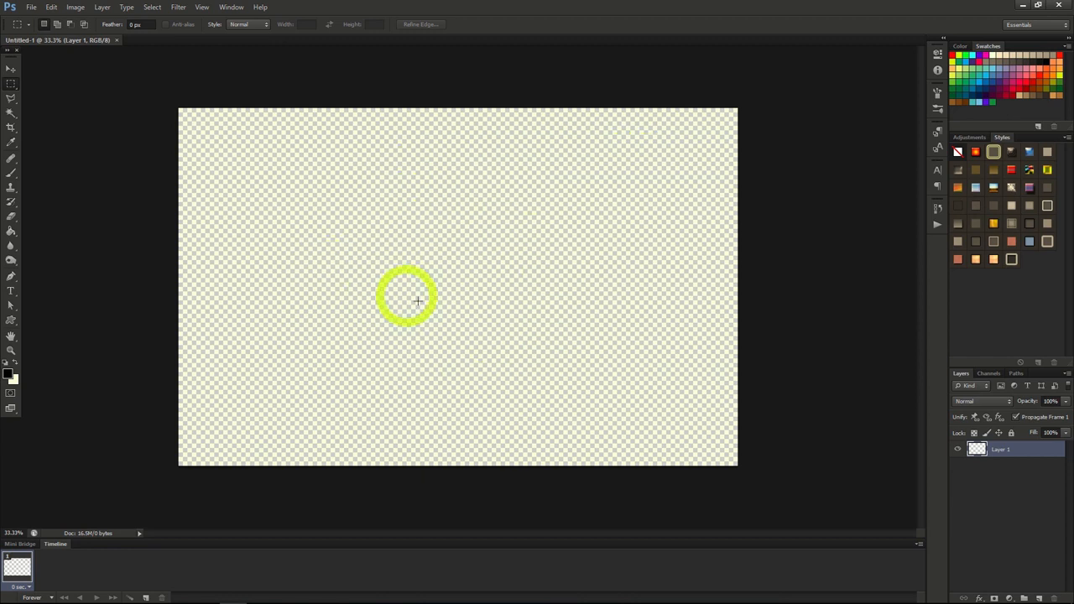